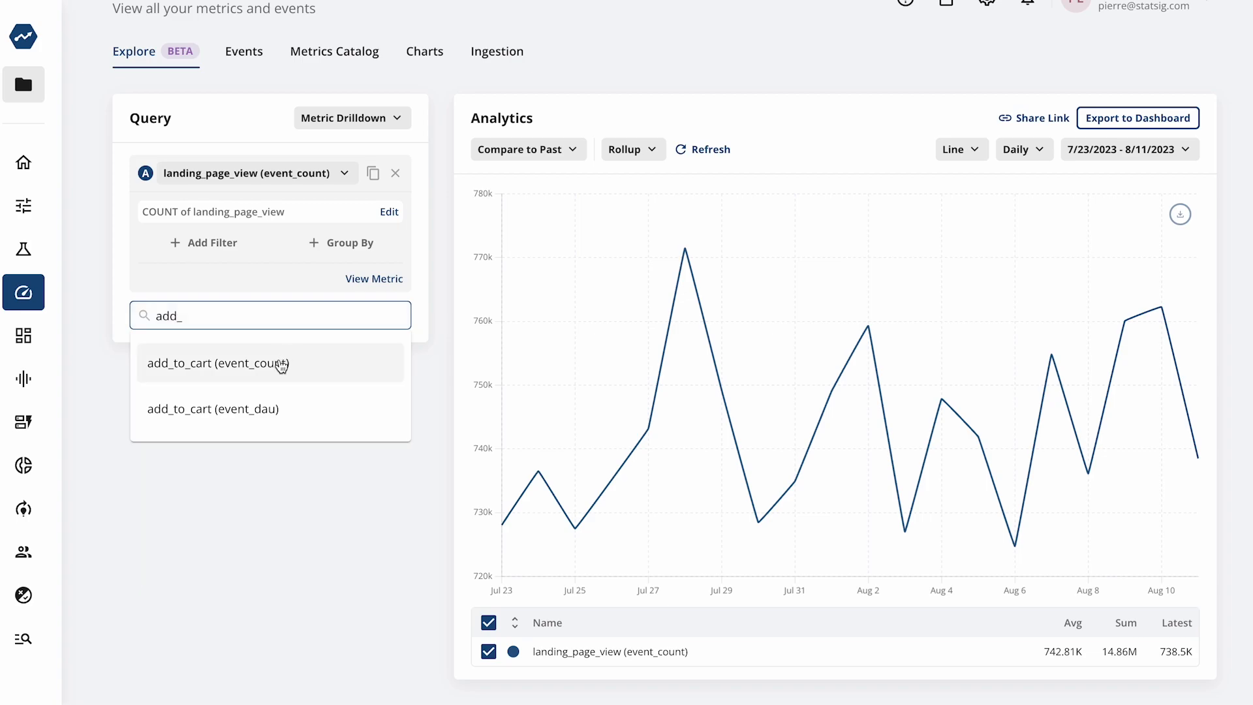
- Chart product_details event counts in the drilldown, grouped by os
left_click(218, 363)
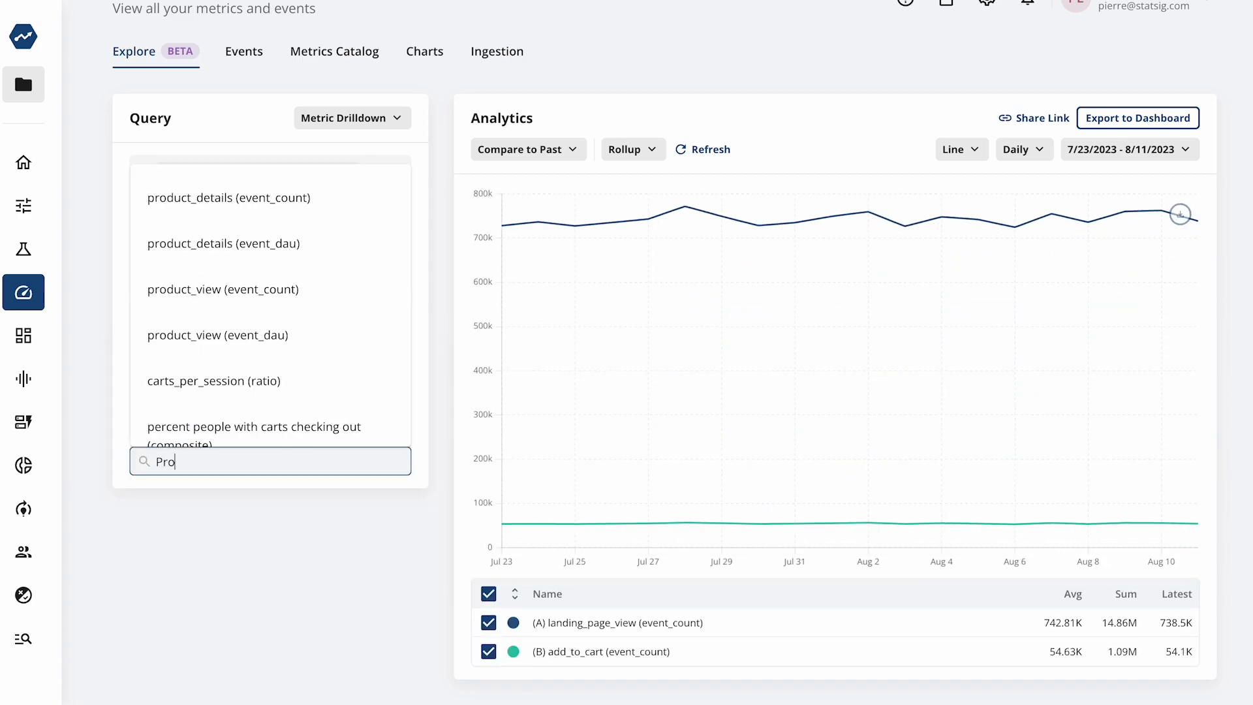
left_click(228, 198)
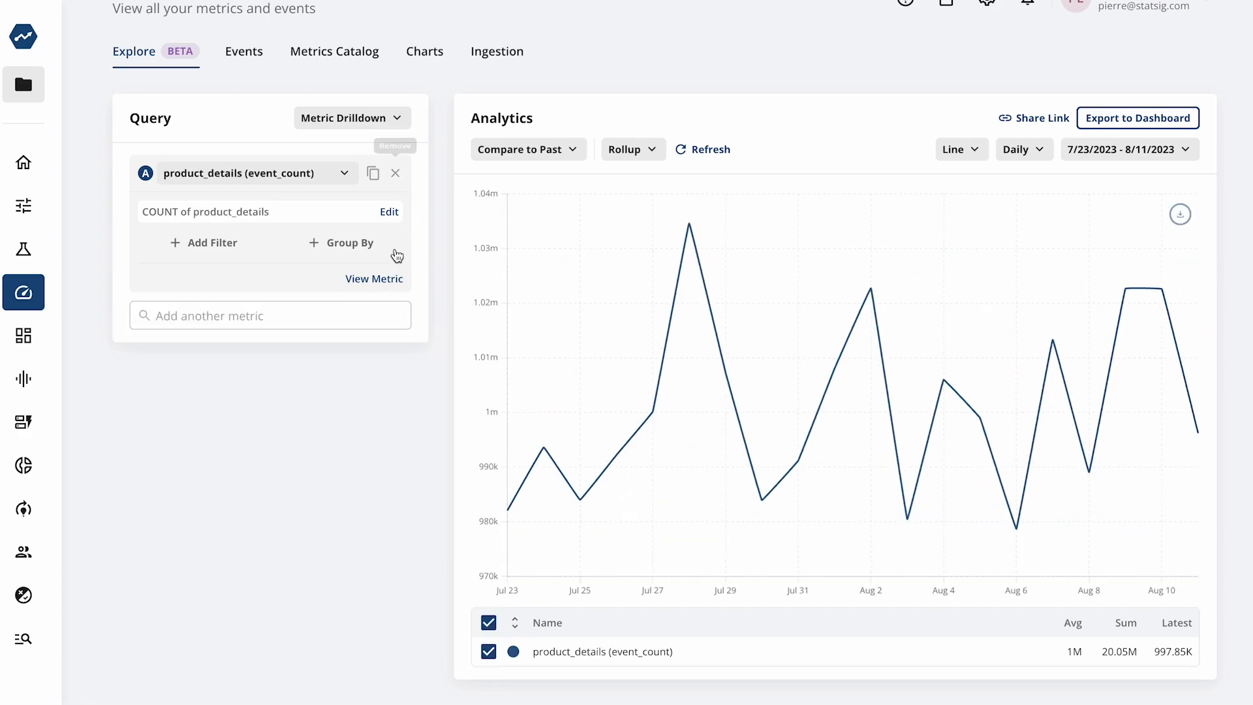
left_click(342, 243)
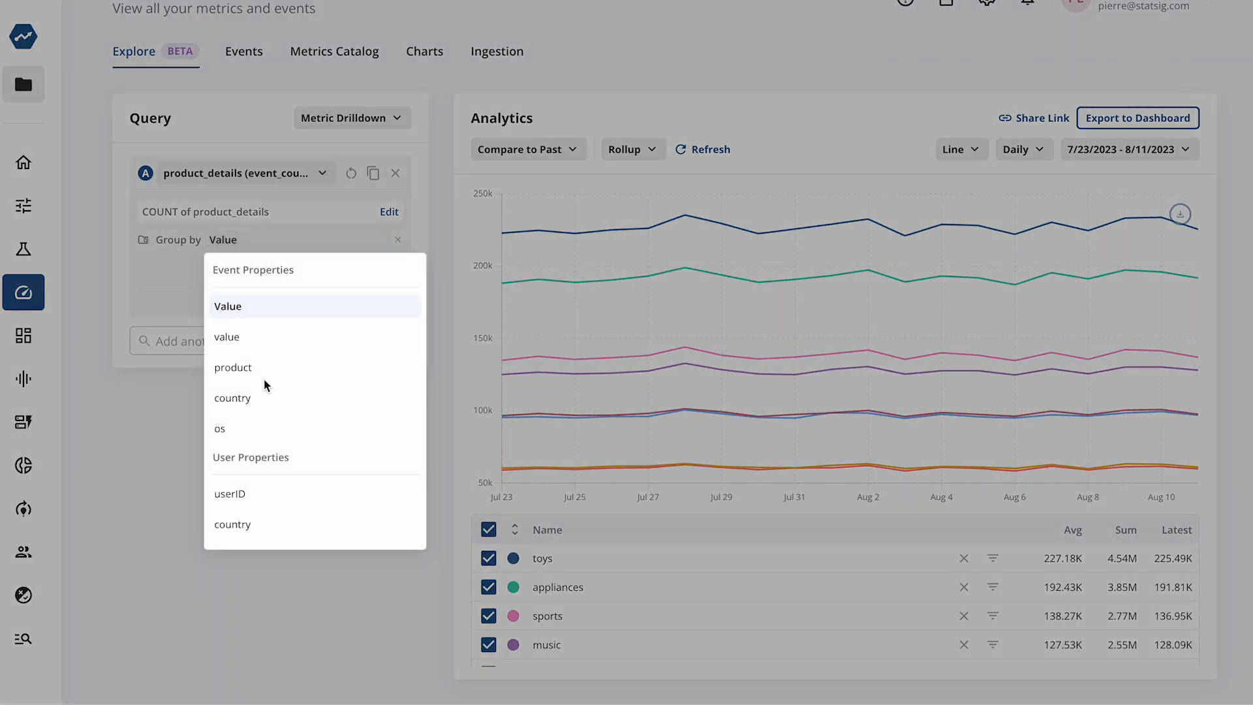
left_click(220, 428)
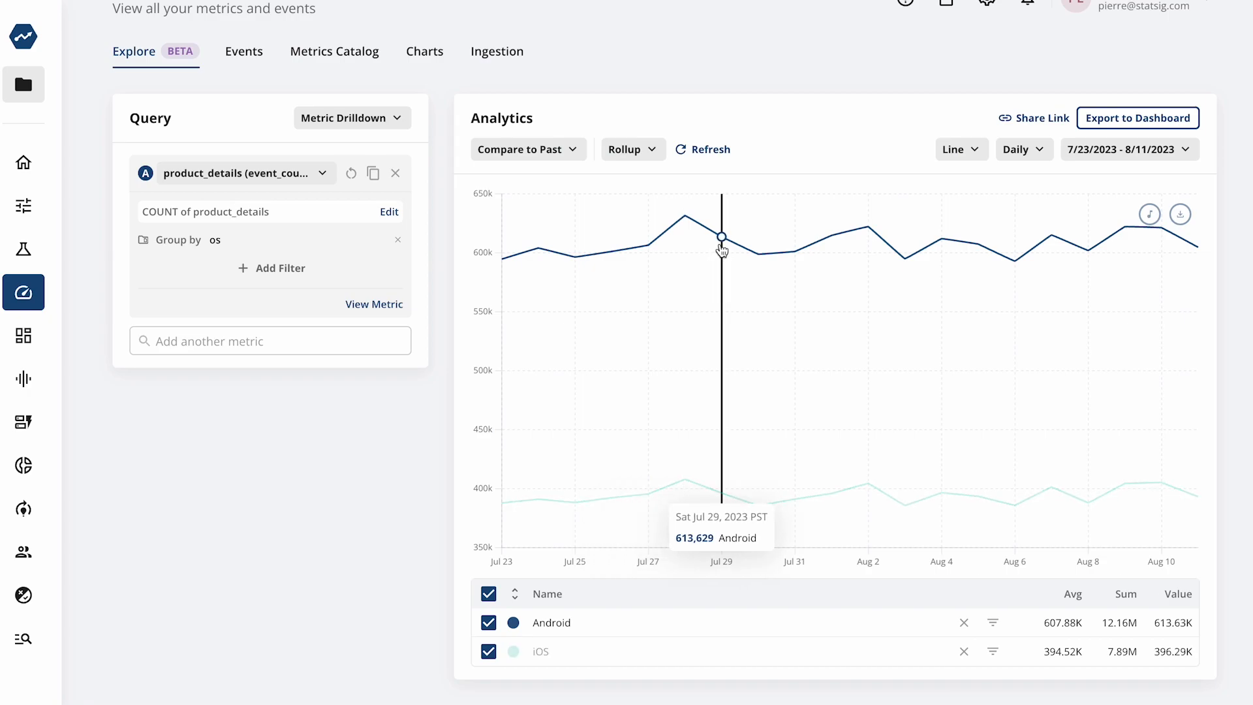
- Filter the chart to Android events only and regroup them by country
left_click(720, 236)
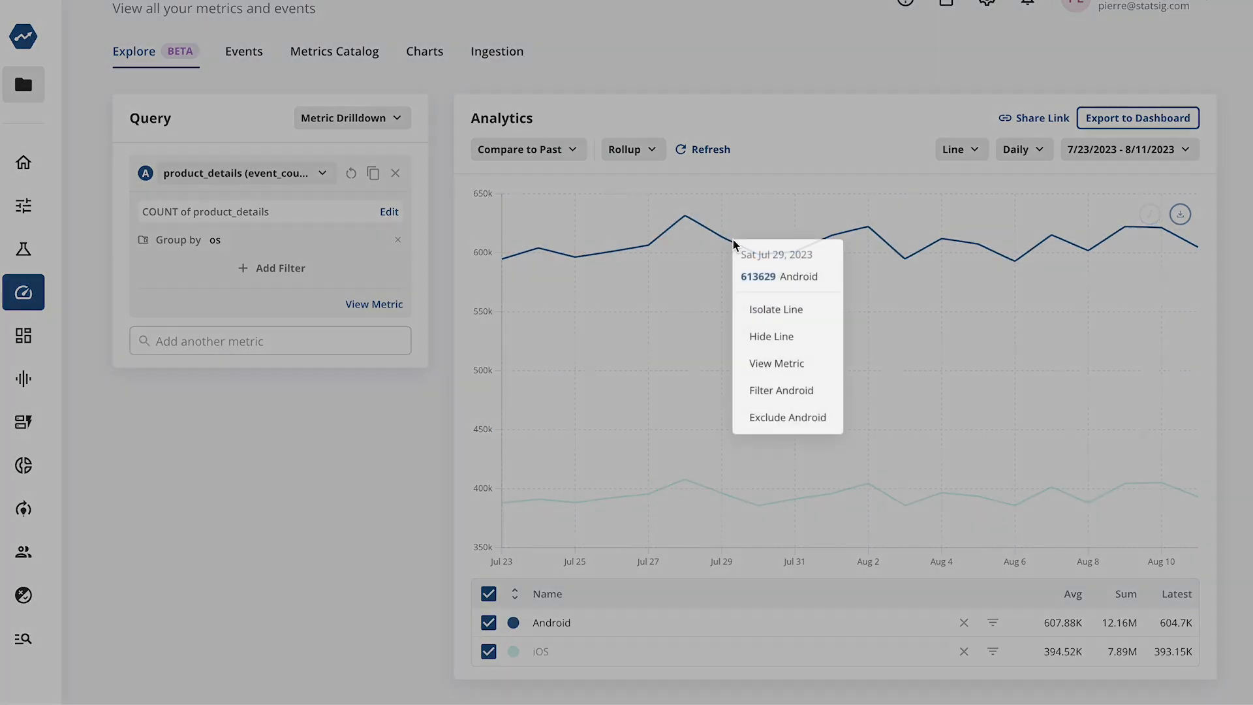
left_click(781, 391)
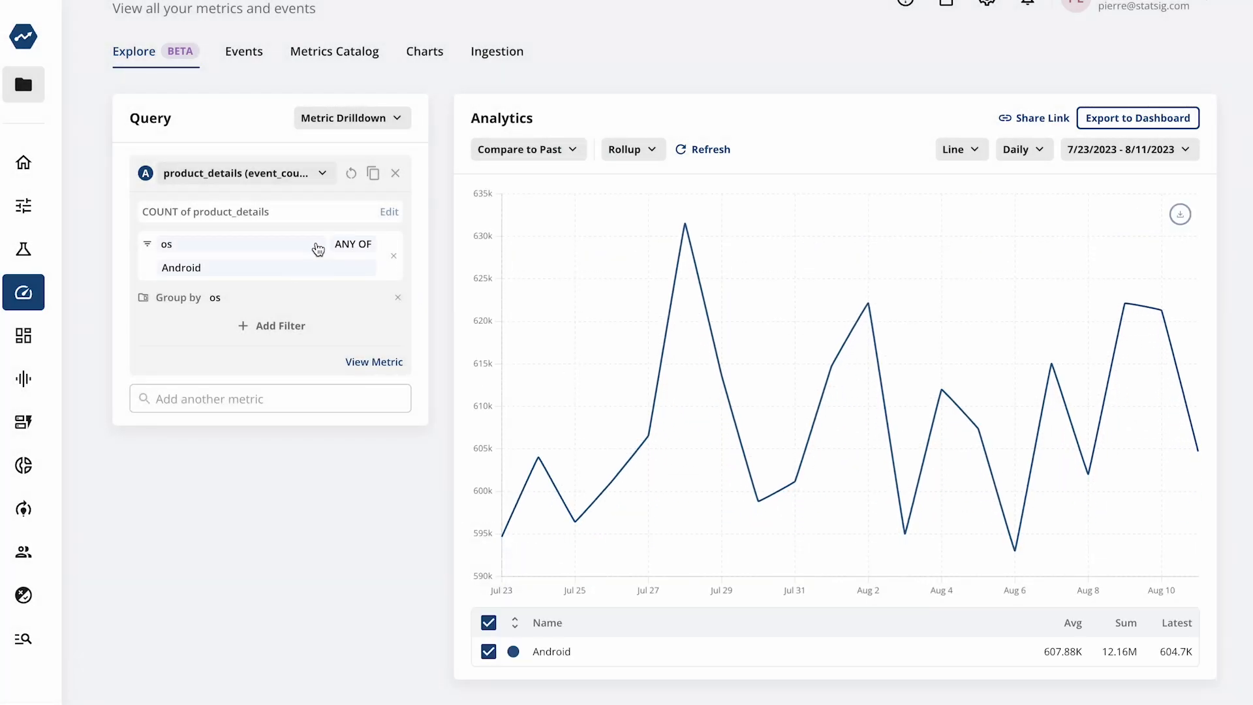
left_click(215, 298)
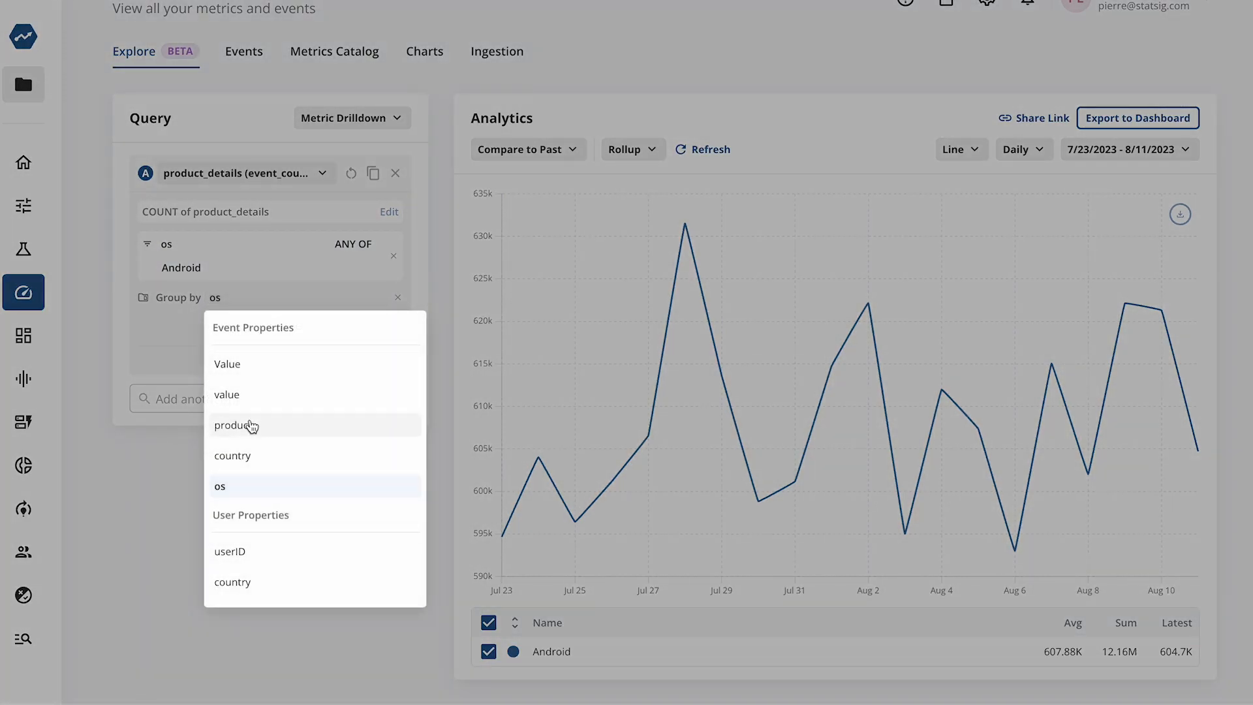
left_click(232, 456)
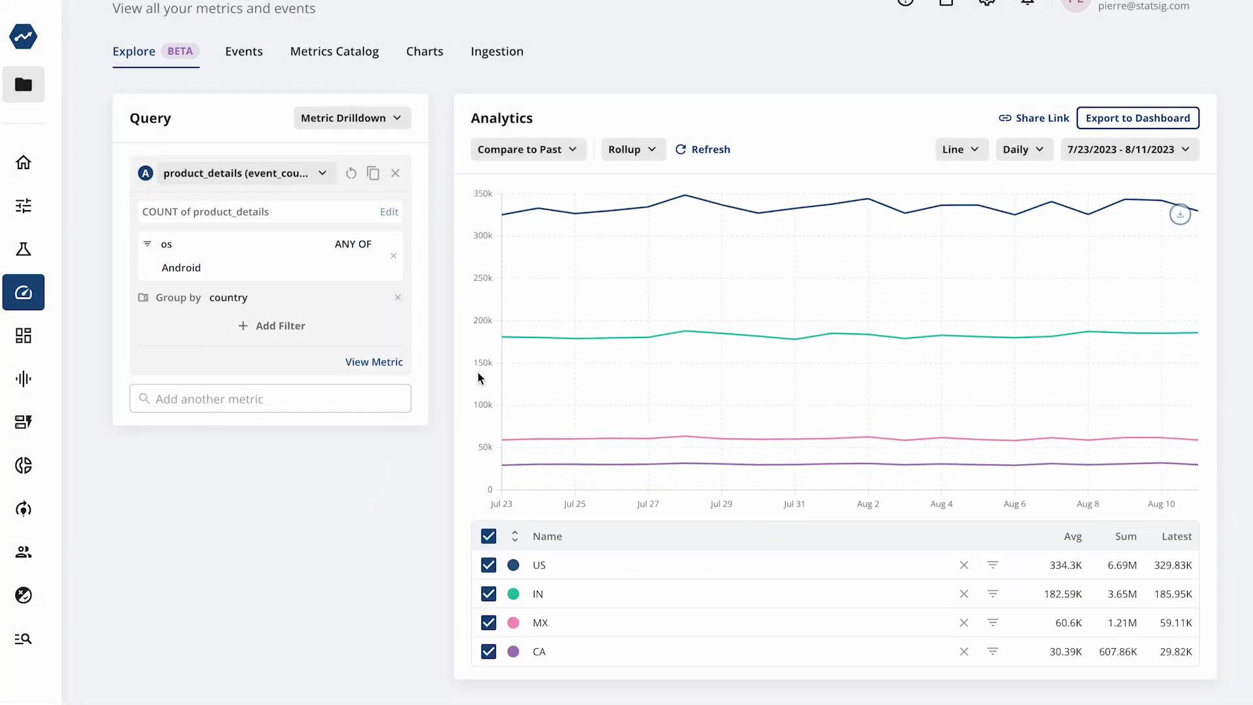
mouse_move(971, 136)
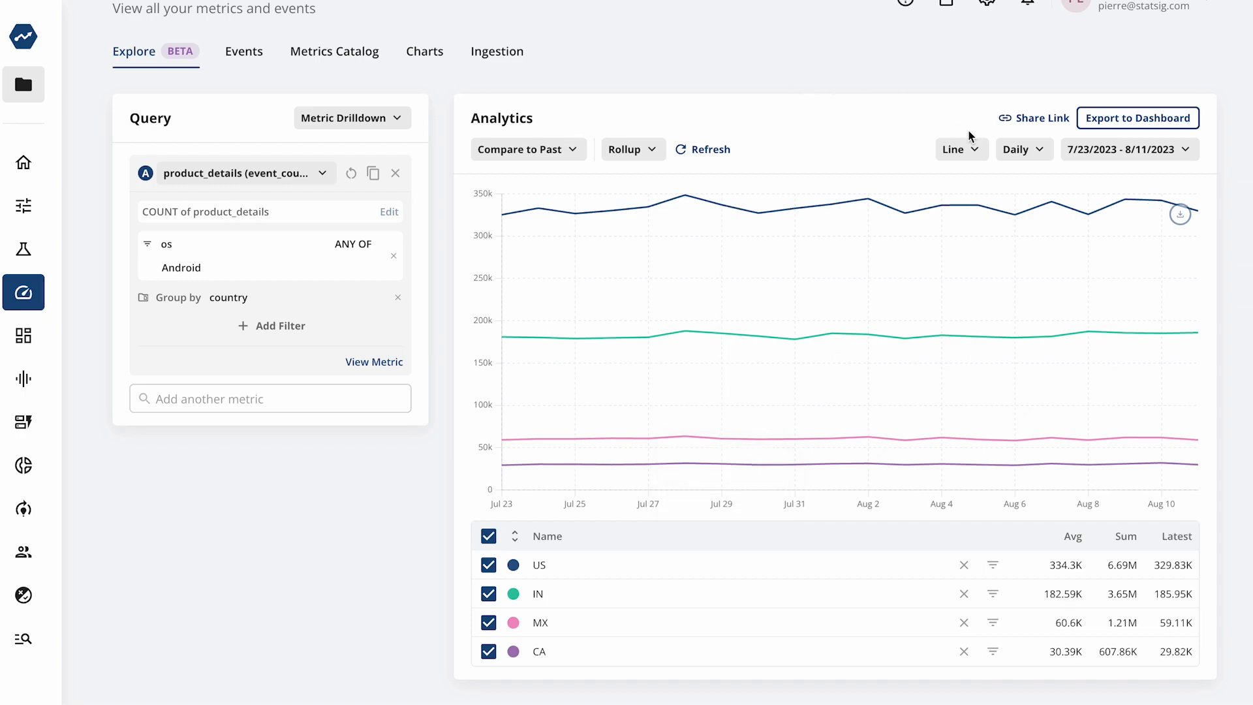
- Show the Android product_details totals as a bar chart grouped by Value
left_click(962, 149)
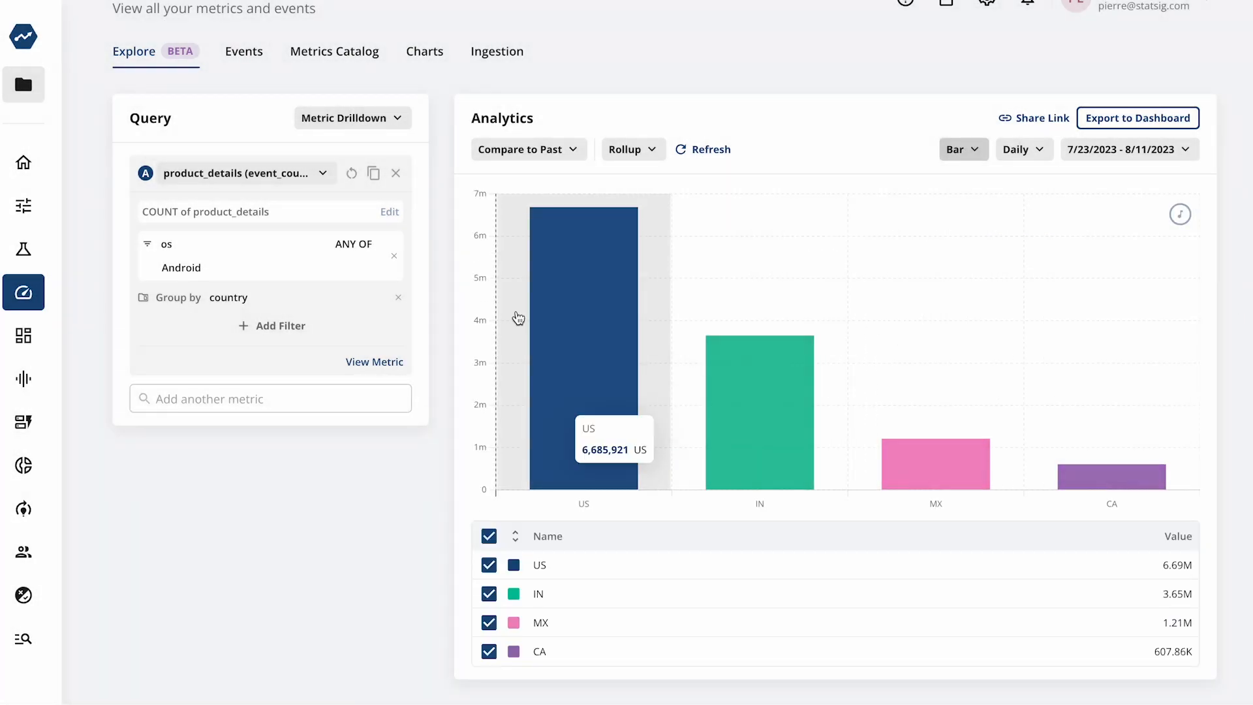
left_click(228, 297)
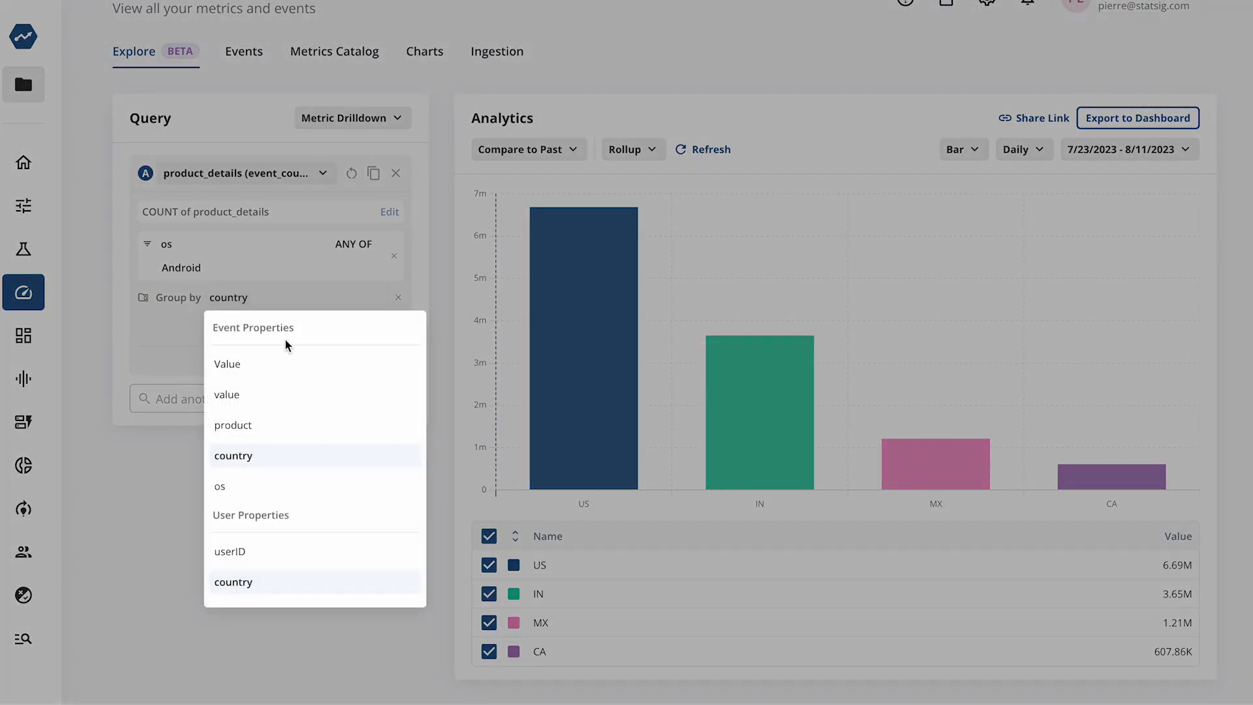
left_click(227, 364)
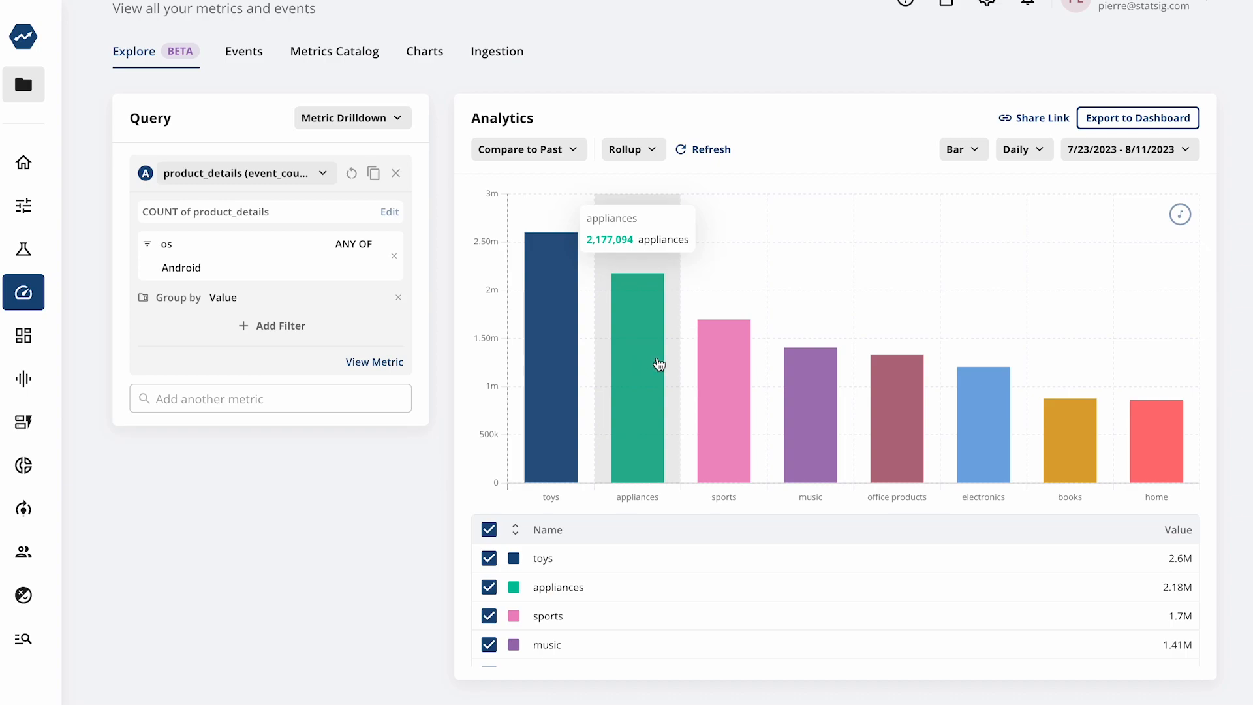
left_click(1138, 117)
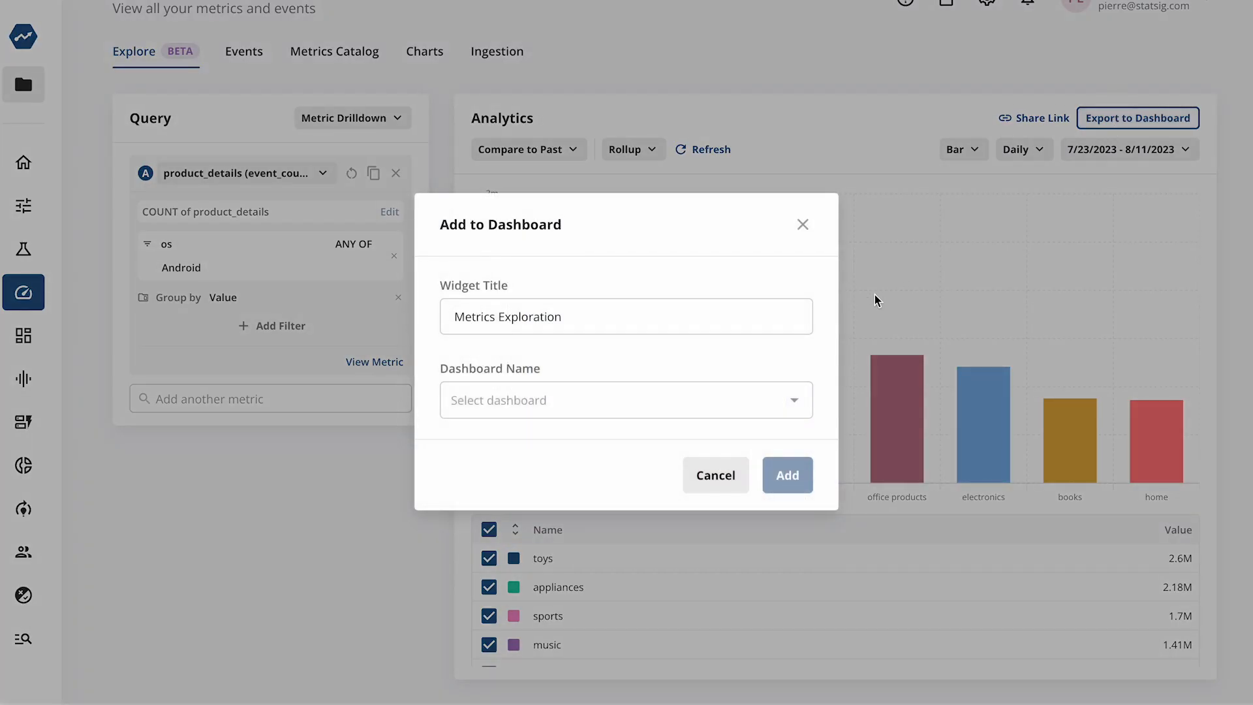
left_click(788, 475)
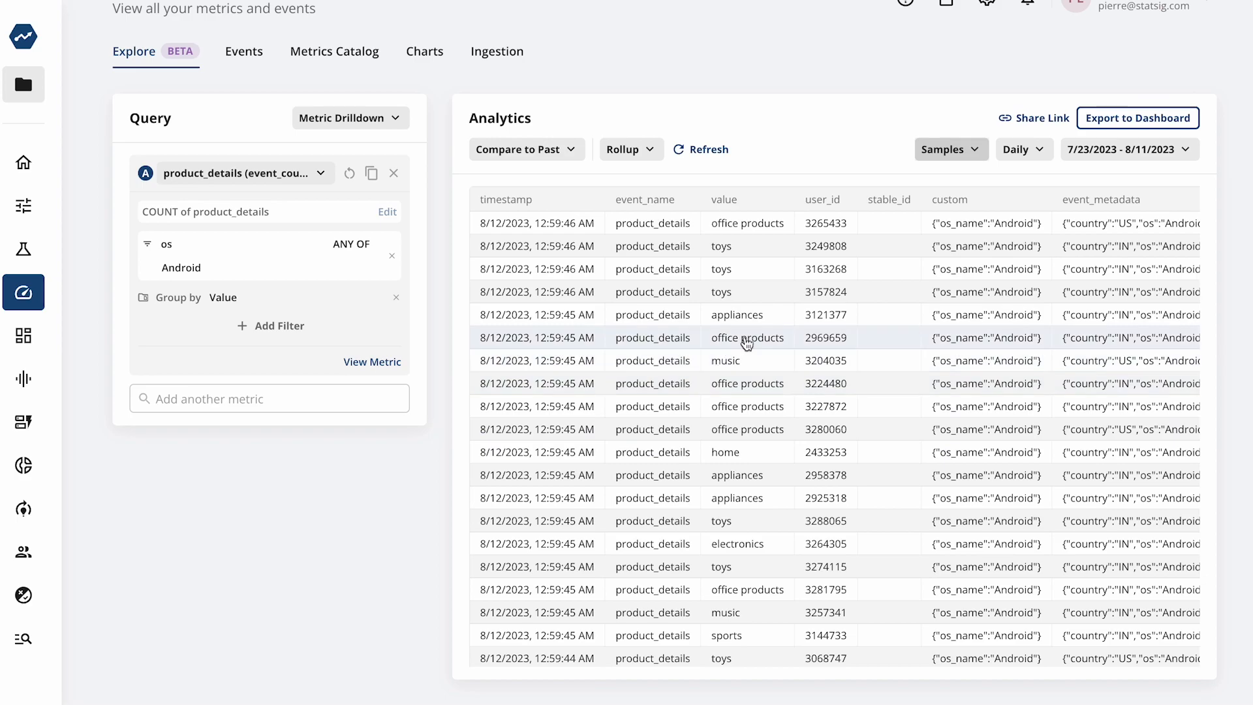
- Scroll down through the Android product_details sample rows
scroll("down", 3)
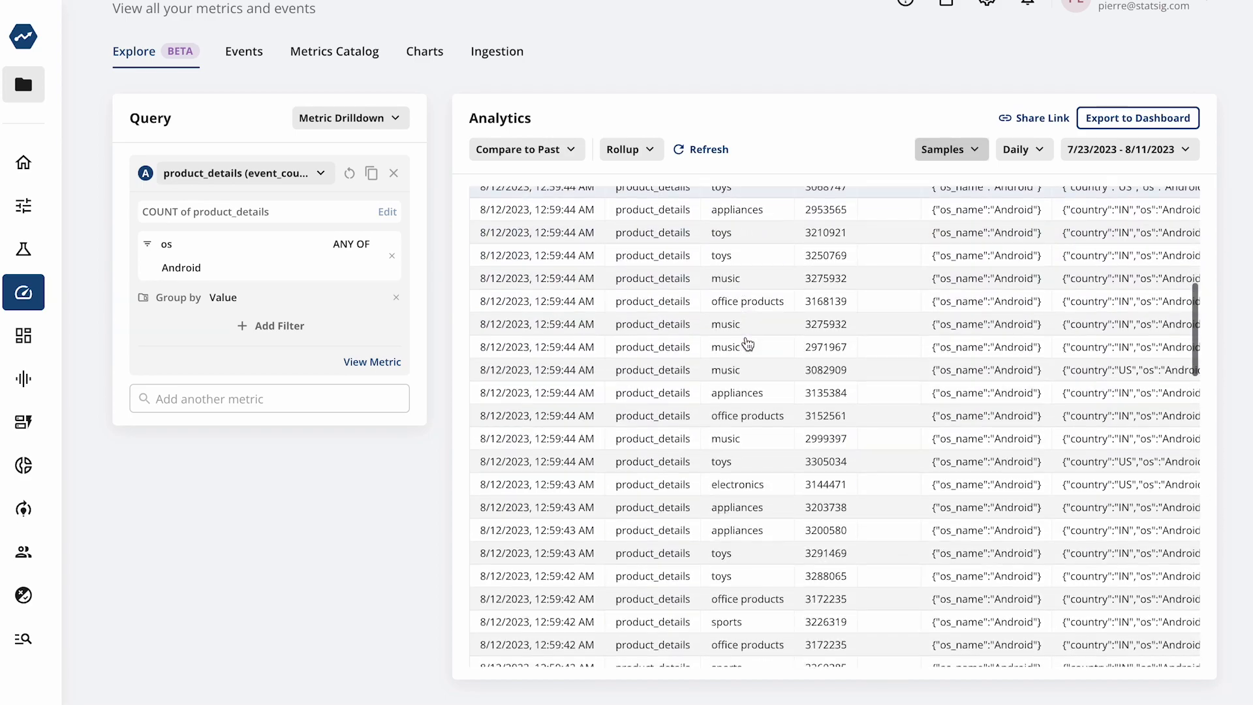
scroll("down", 3)
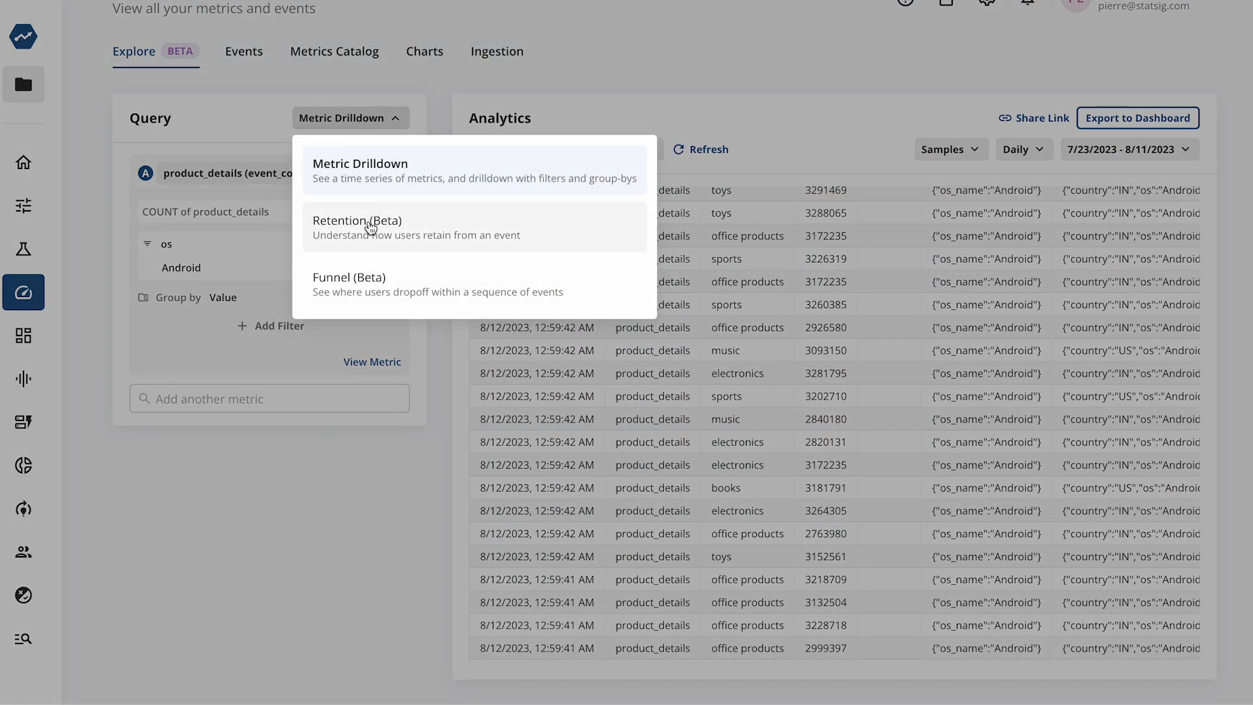
- Switch to a Retention analysis and scroll across the daily cohort table
left_click(371, 227)
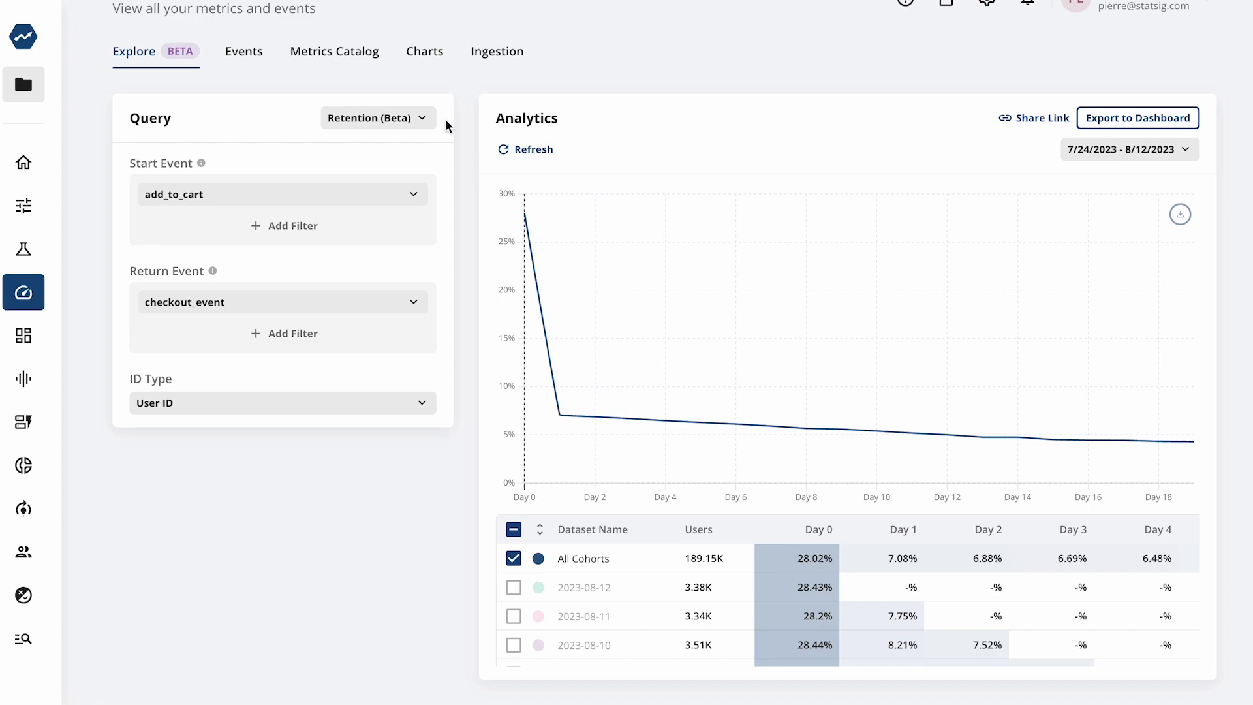
mouse_move(812, 337)
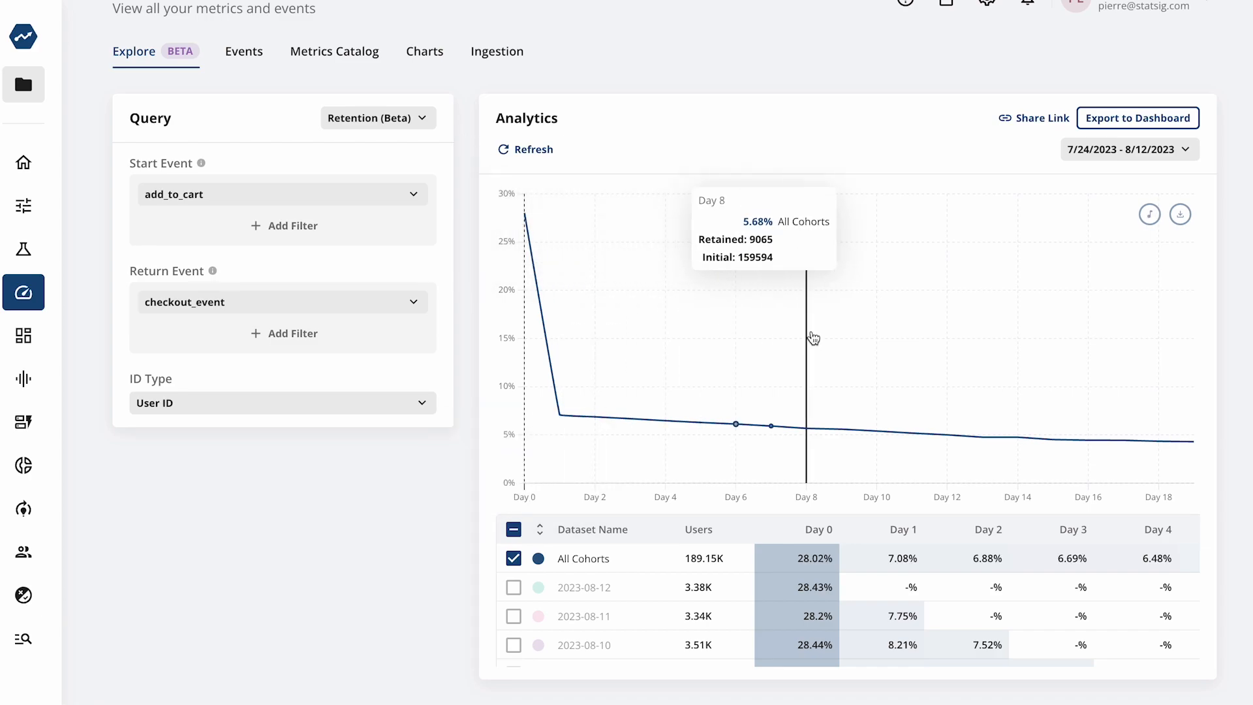
mouse_move(538, 532)
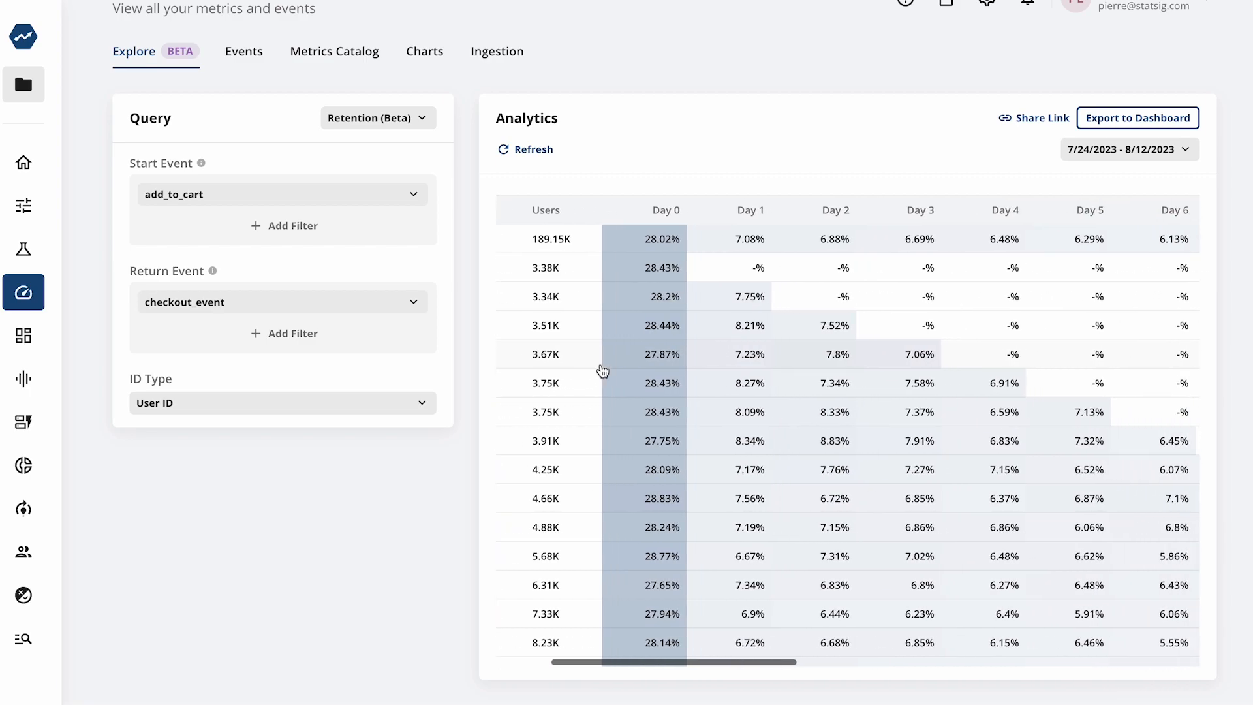
scroll("right", 3)
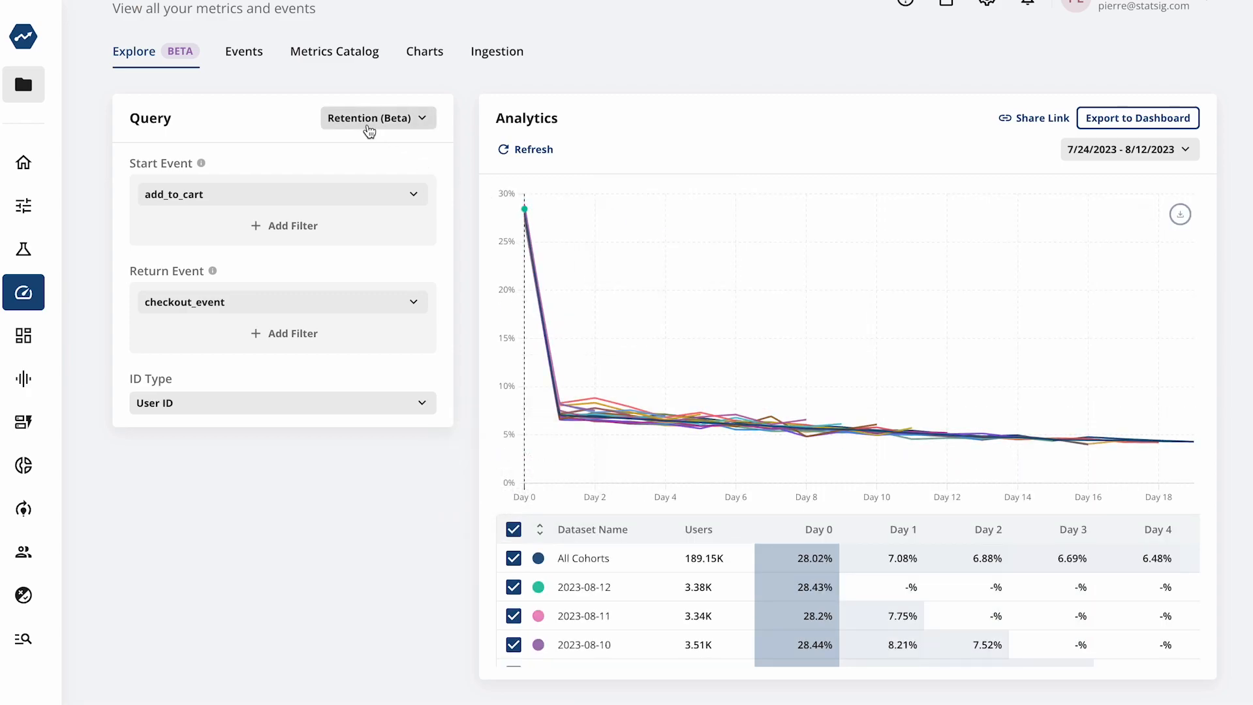
left_click(377, 117)
type("prod")
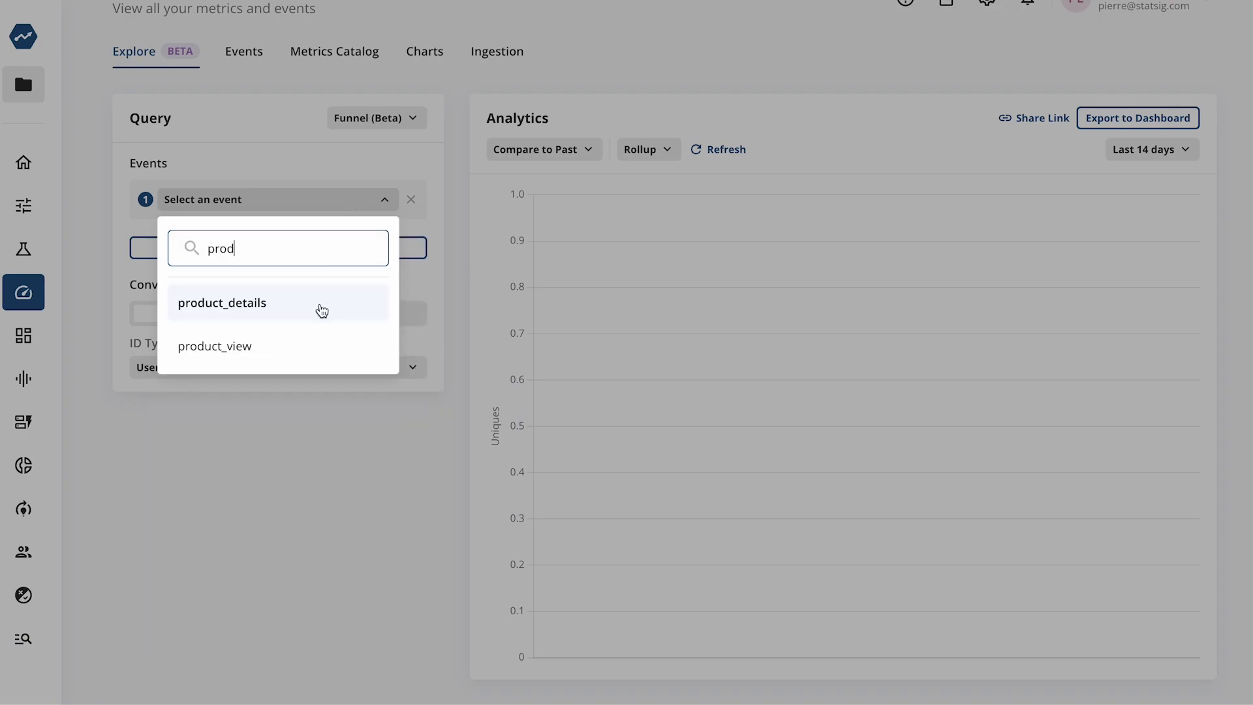
- Chain product_view, add_to_cart, checkout_event and purchase_event with an Overall conversion window
left_click(215, 346)
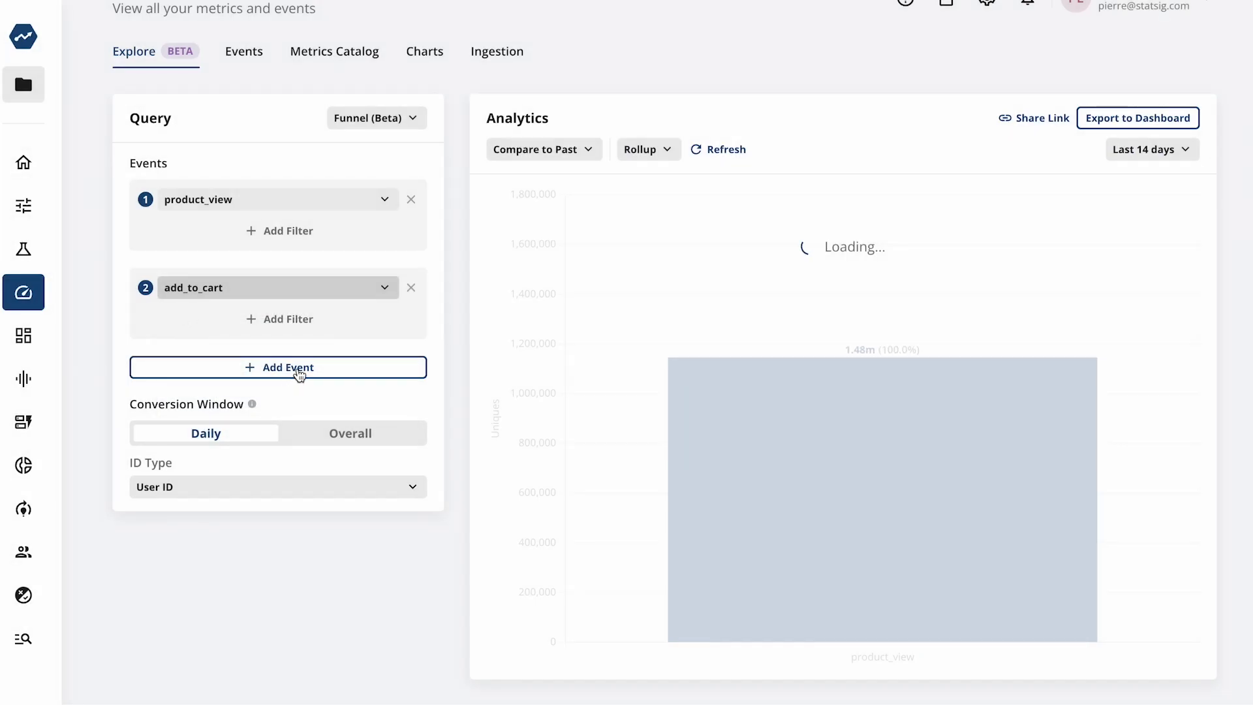
left_click(279, 369)
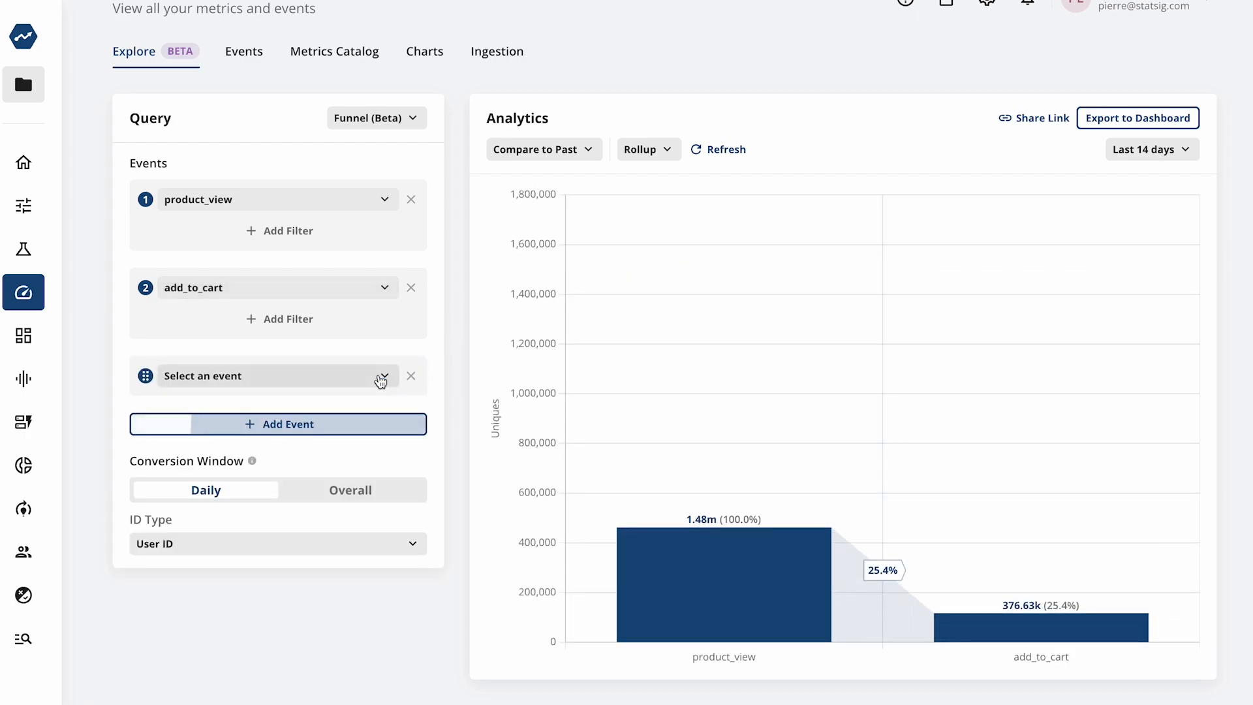
left_click(271, 376)
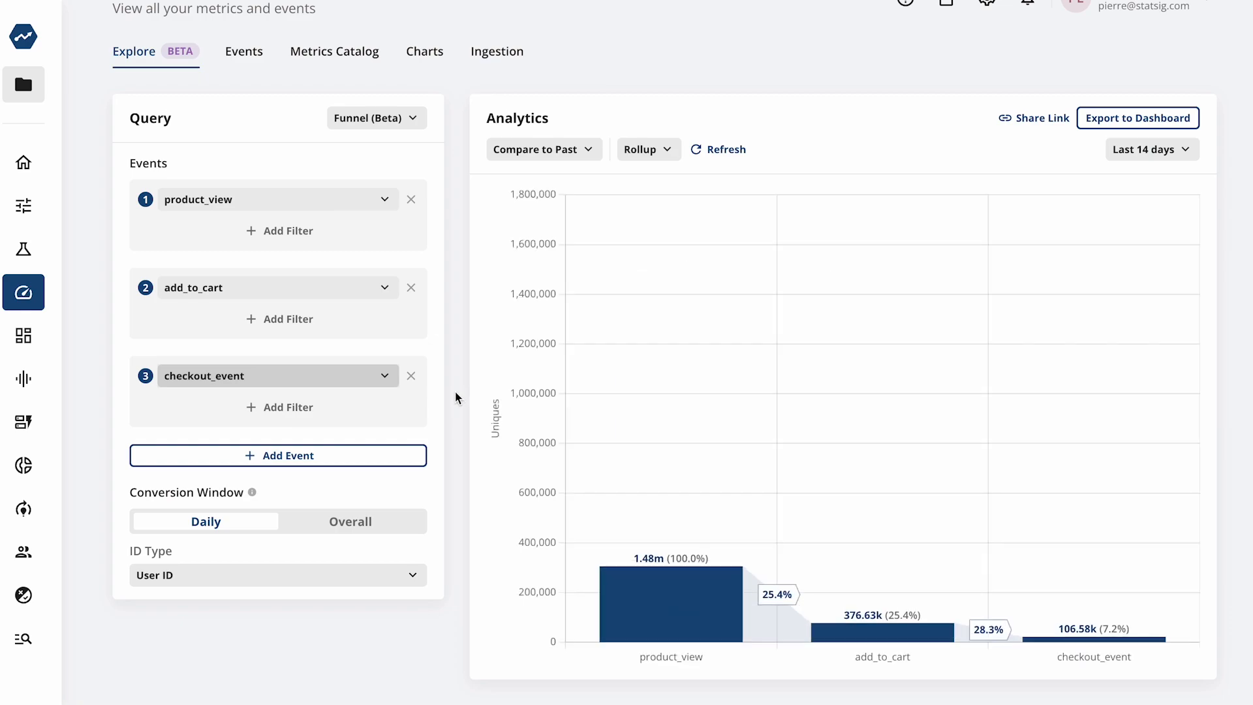
left_click(278, 455)
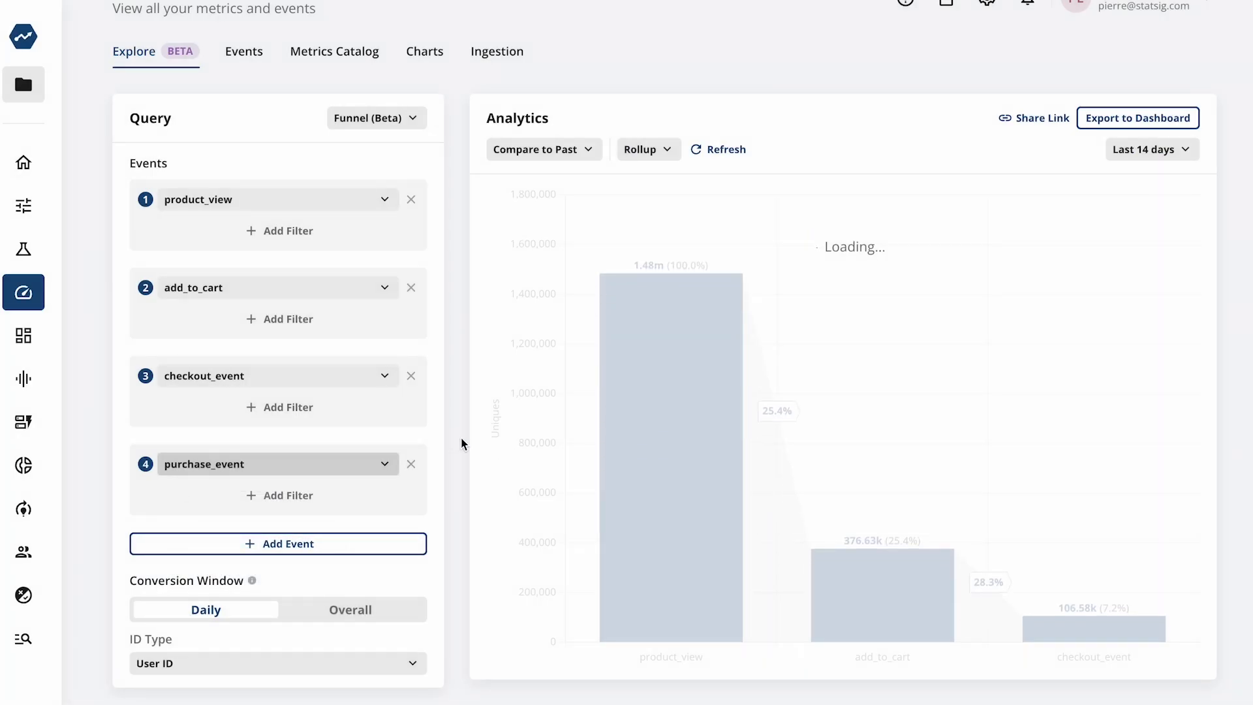
left_click(350, 610)
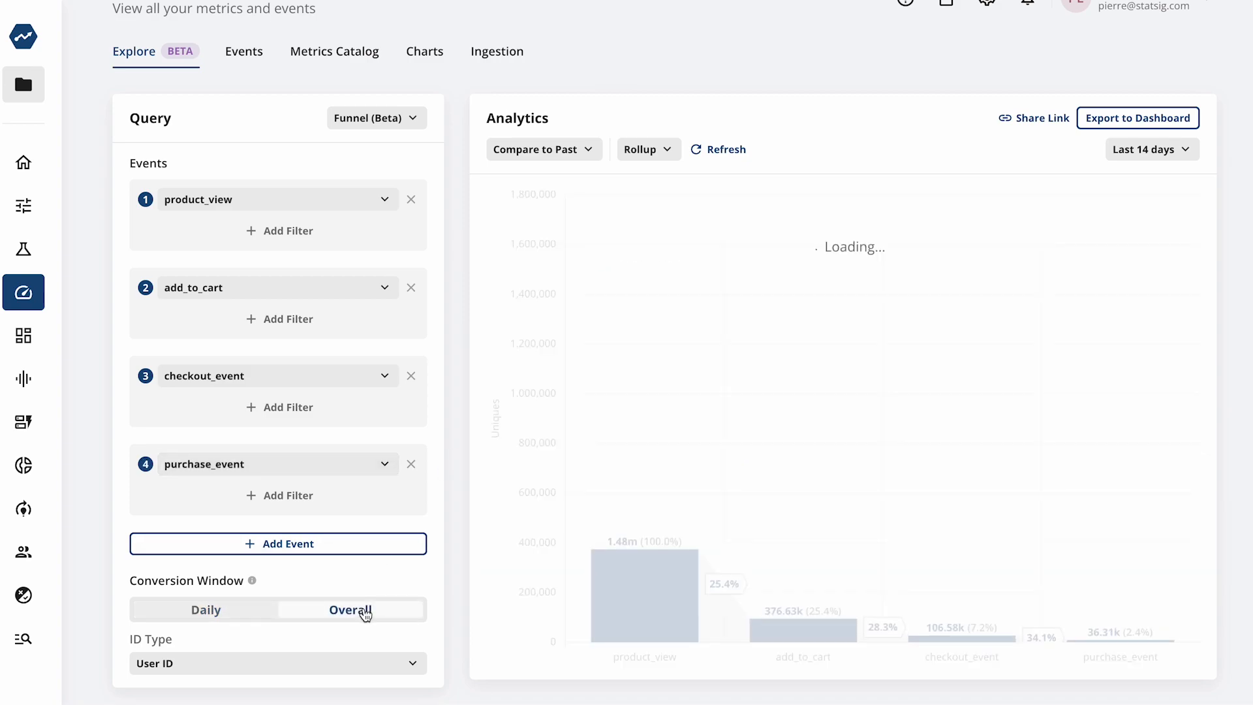